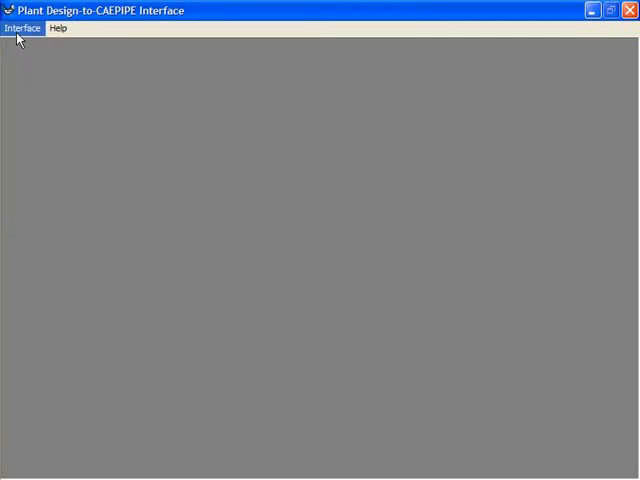
Select NOZZLE2.PCF from the CATIA2KP folder as the PCF file to convert
click(22, 28)
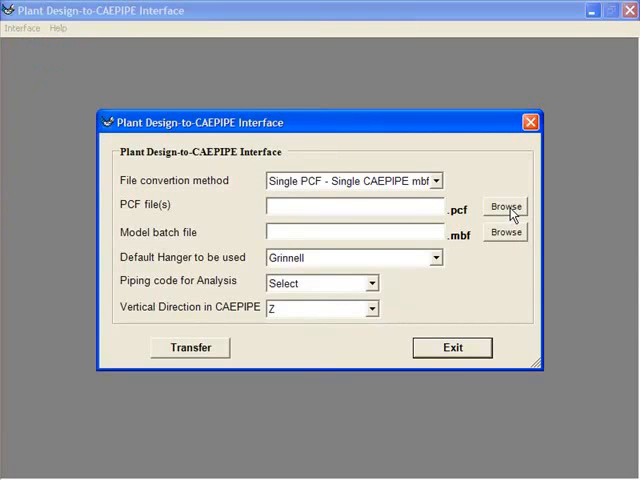
click(505, 206)
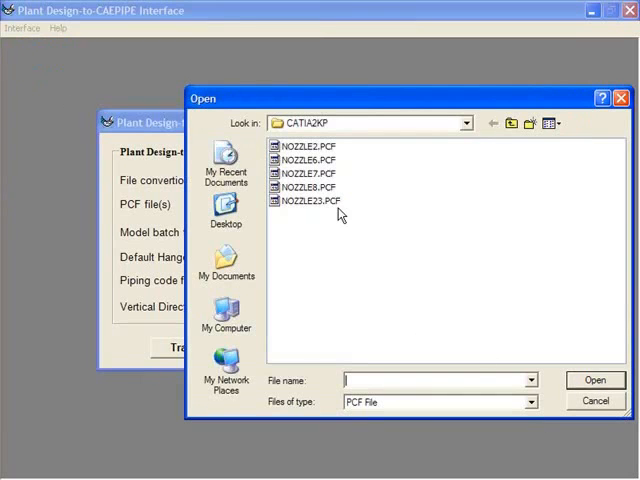
mouse_move(300, 147)
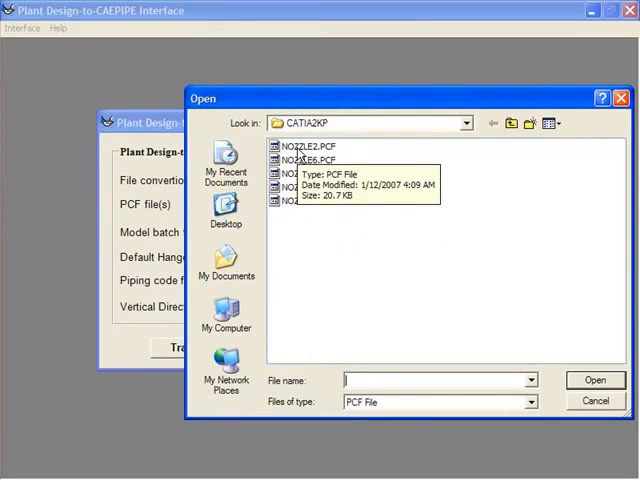
click(304, 146)
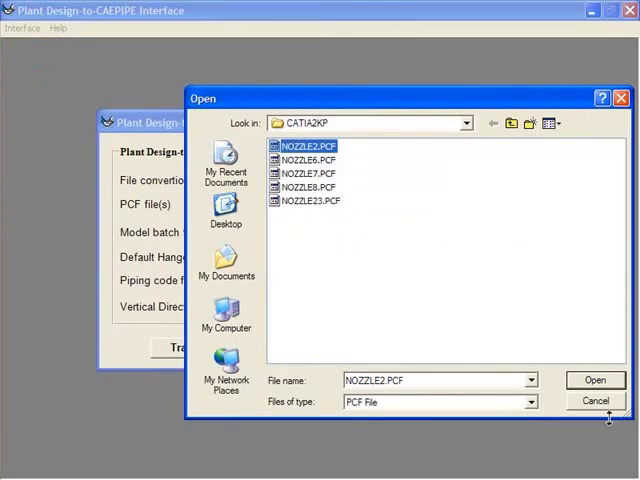
click(595, 379)
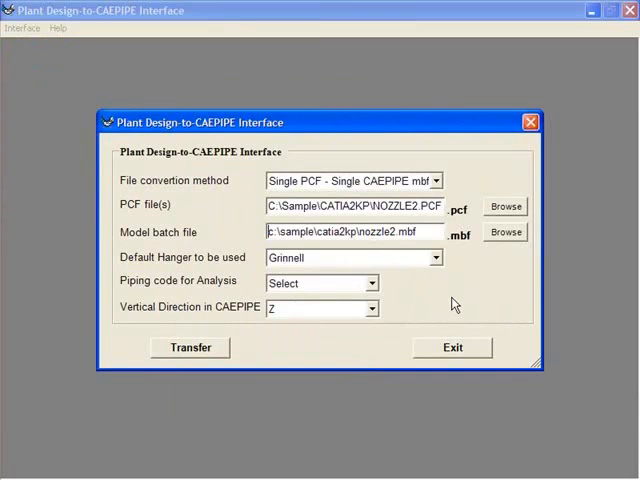
mouse_move(398, 260)
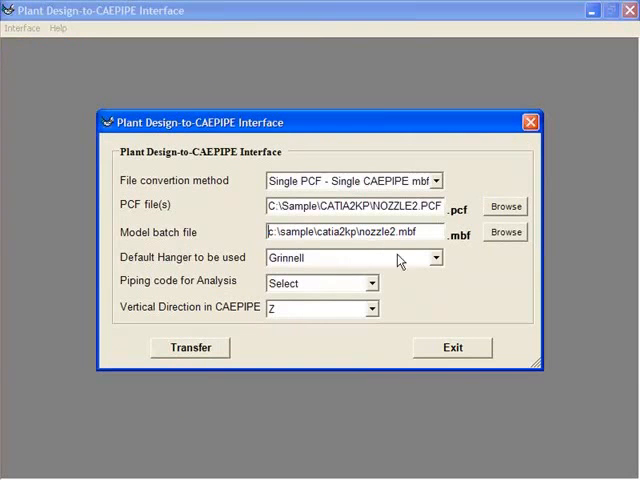
mouse_move(424, 308)
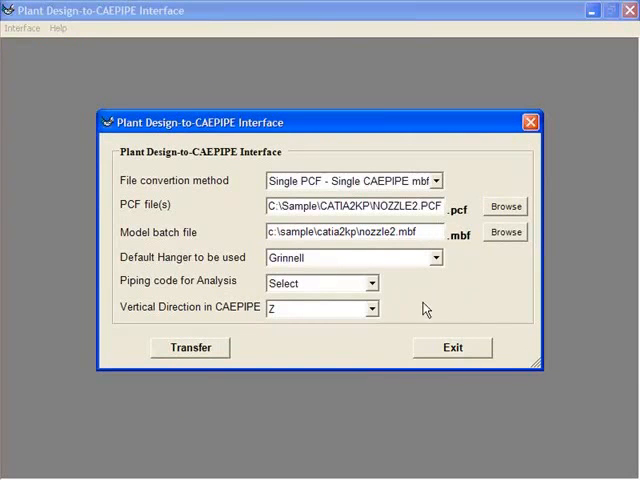
Transfer NOZZLE2.PCF to nozzle2.mbf using piping code B31.1,1980 and dismiss the success message
click(372, 283)
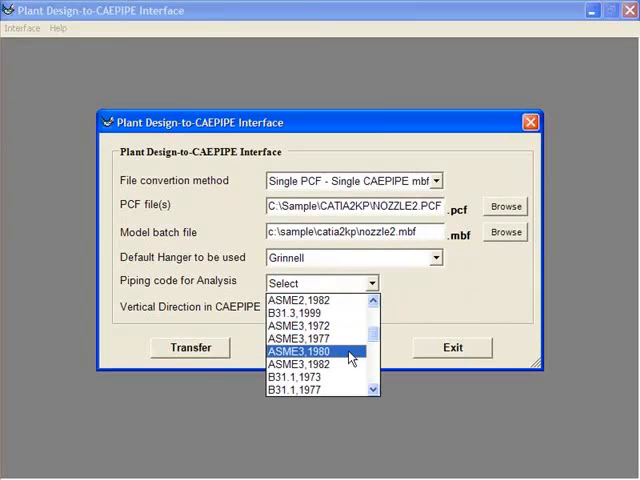
scroll(down, 3)
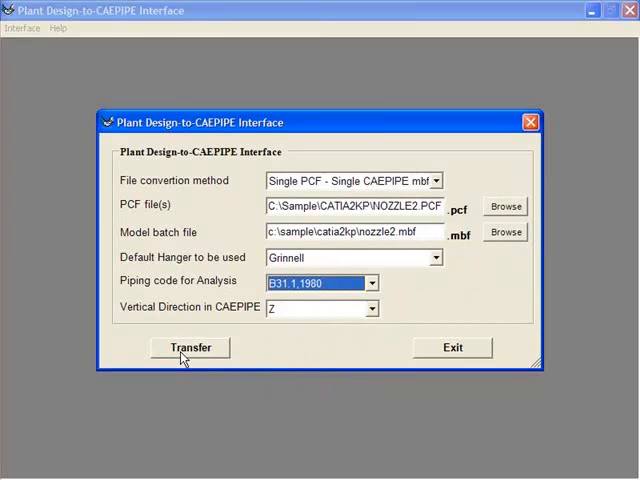
click(190, 347)
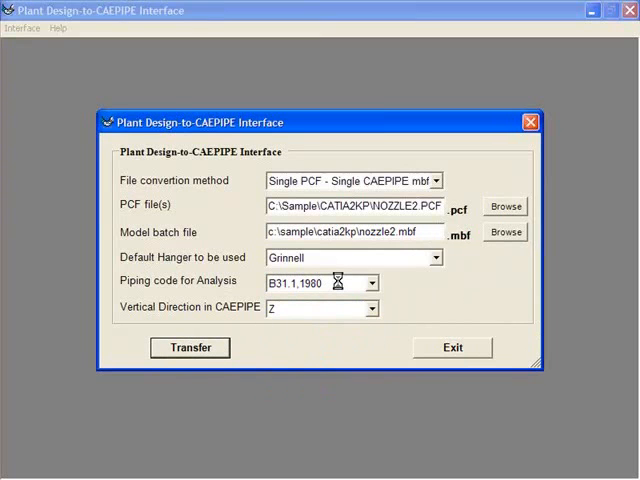
click(189, 347)
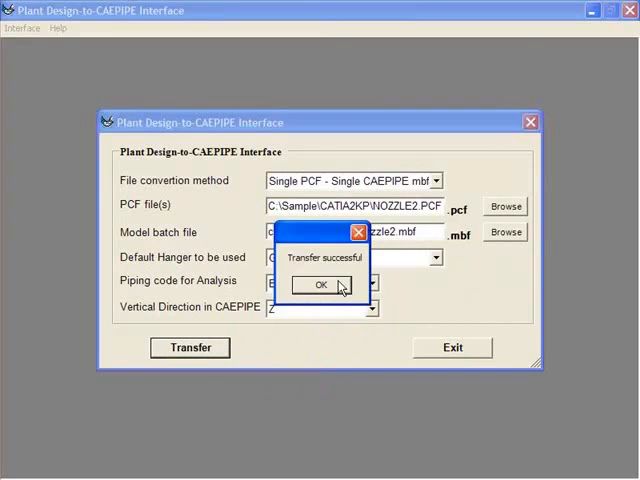
click(320, 284)
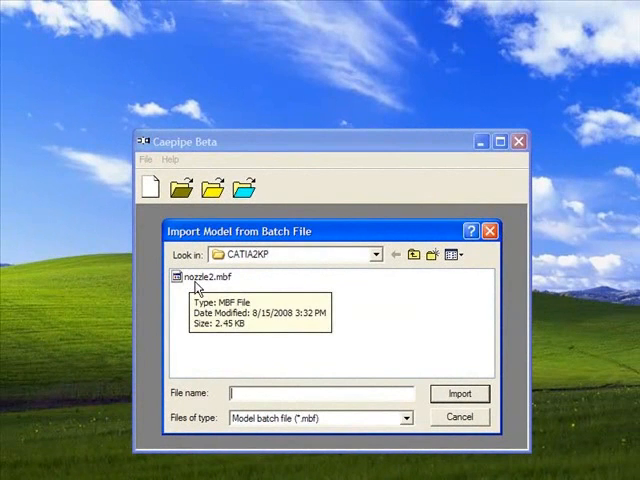
mouse_move(348, 347)
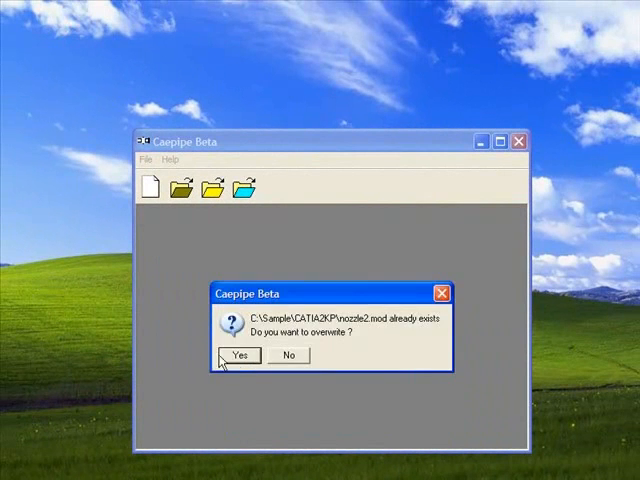
Confirm overwriting nozzle2.mod to import the nozzle2.mbf batch file
click(238, 355)
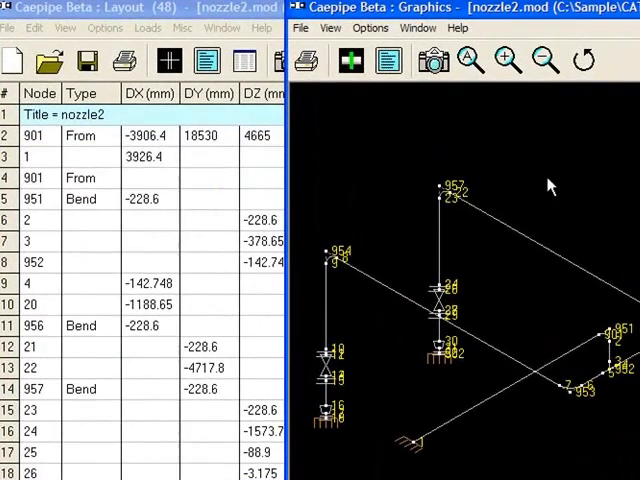
Run the analysis on the nozzle2 model (270 equations)
click(388, 61)
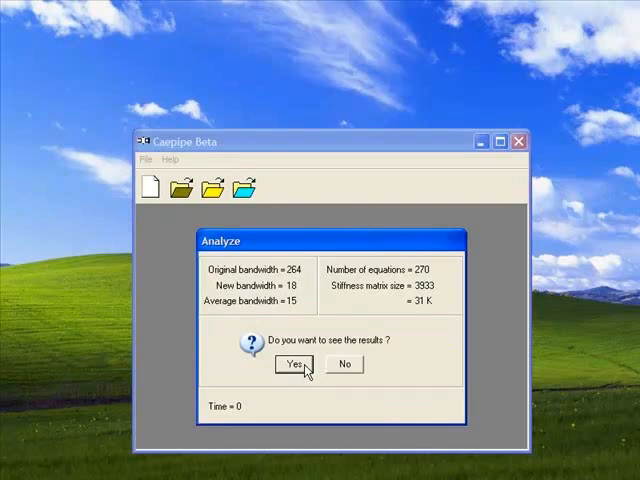
List sorted B31.1 stresses for nozzle2 and show stresses on the model graphics
click(292, 364)
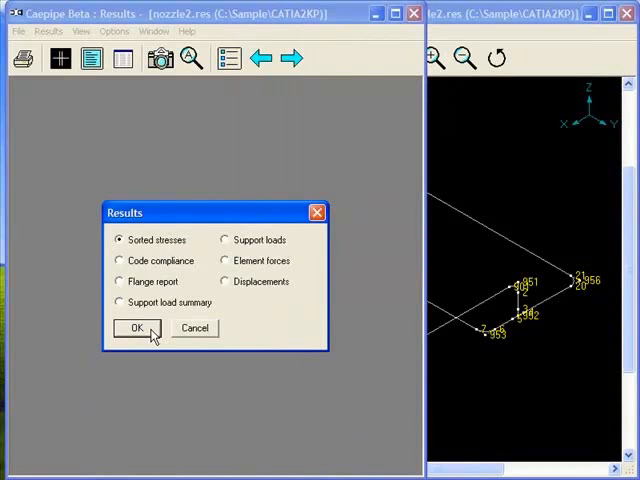
click(138, 328)
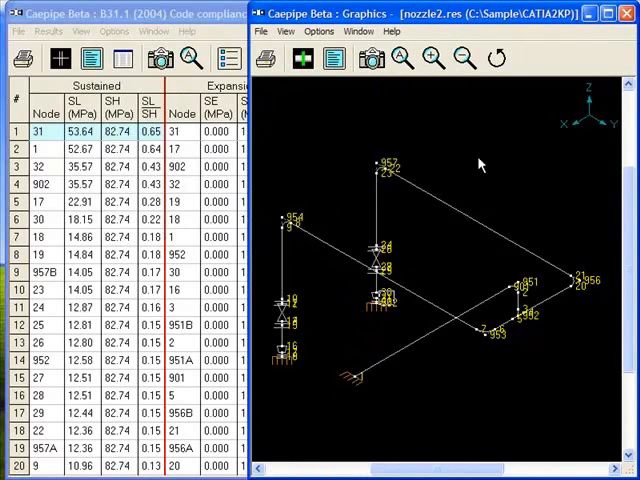
right_click(480, 165)
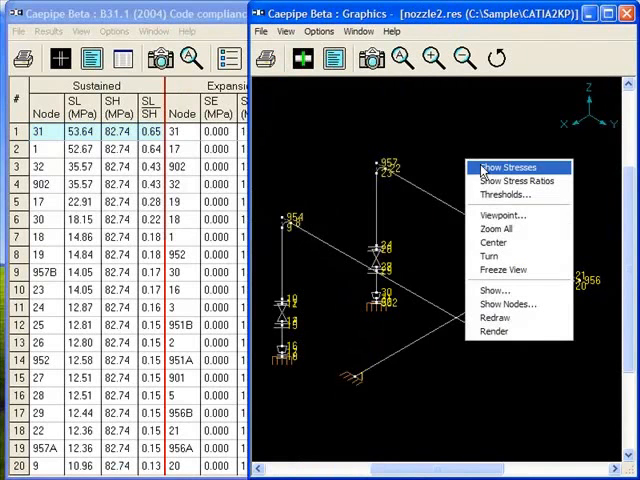
click(507, 167)
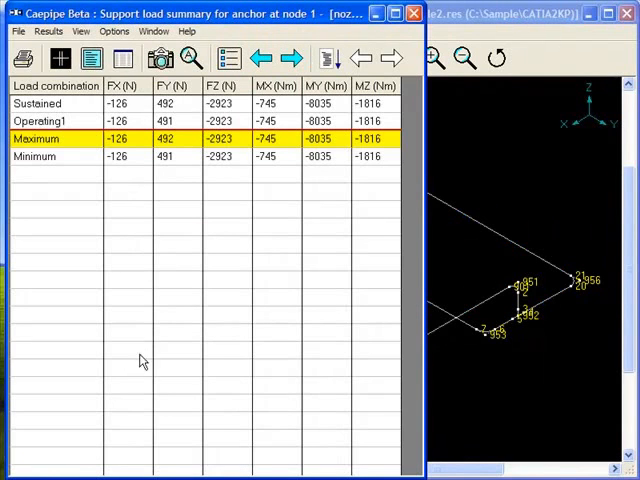
mouse_move(197, 383)
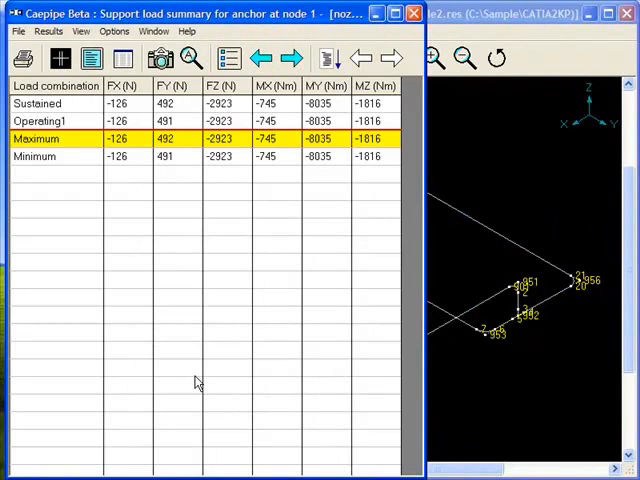
mouse_move(186, 327)
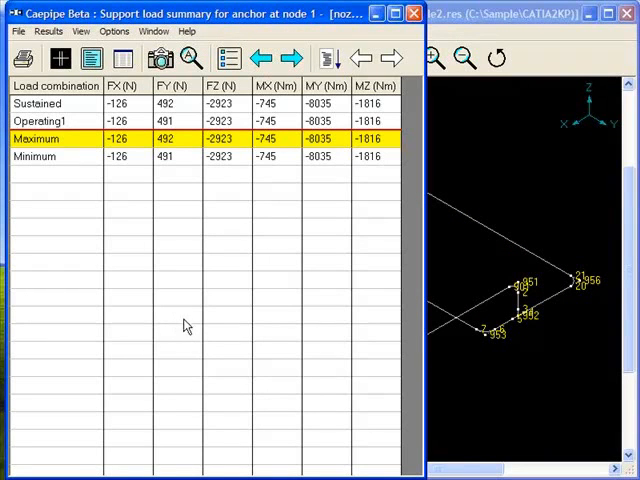